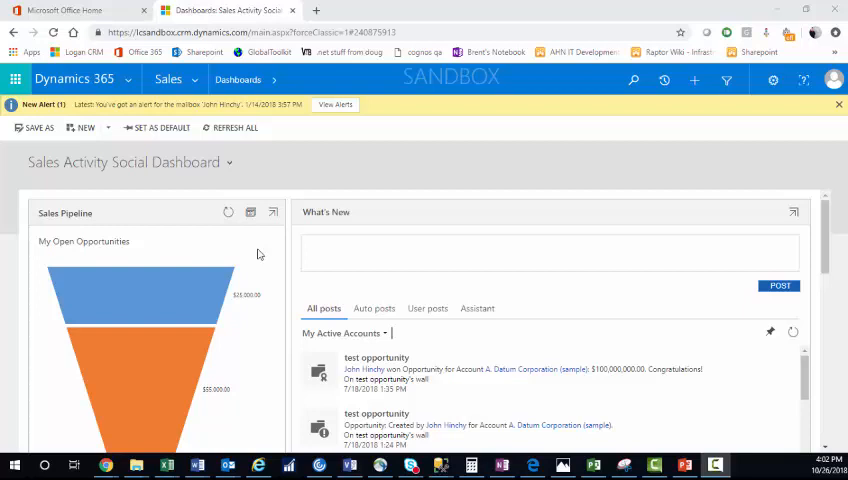
mouse_move(210, 183)
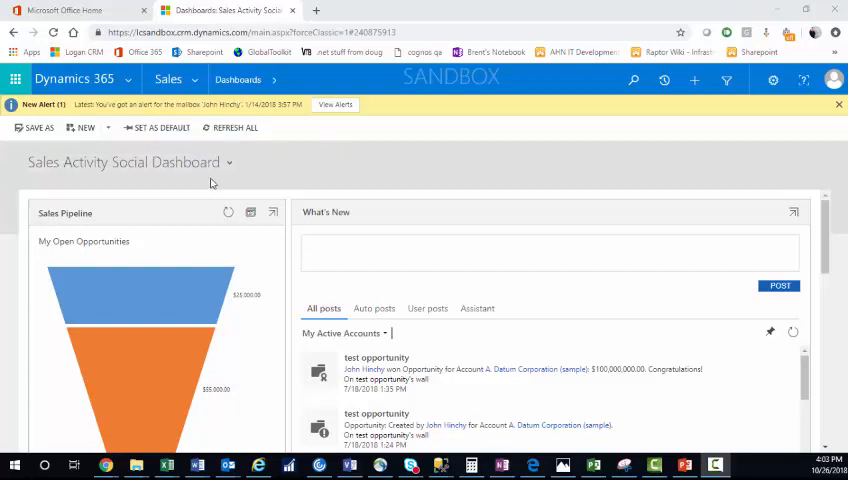
Scroll the home page and expand My Workspace, showing no dashboards, reports or workbooks.
click(230, 162)
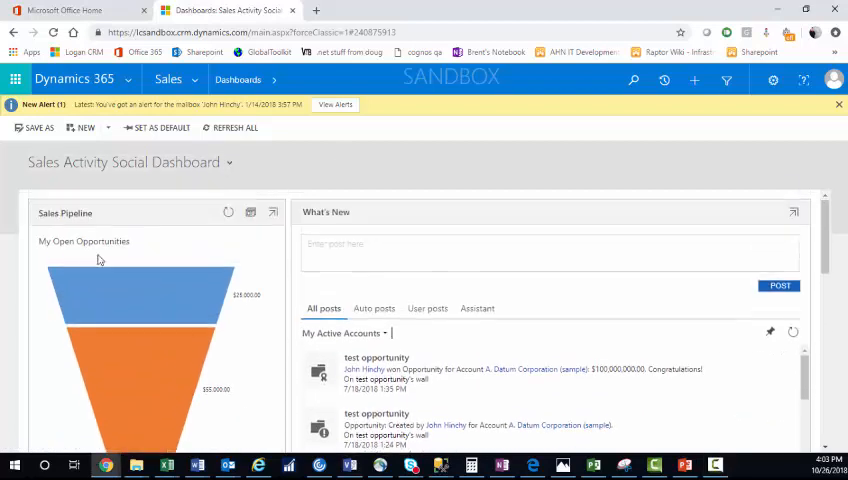
scroll(down, 3)
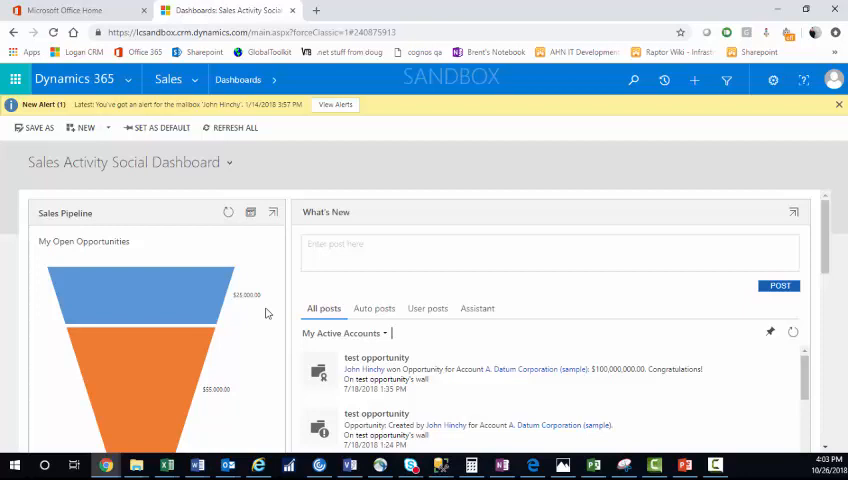
mouse_move(171, 213)
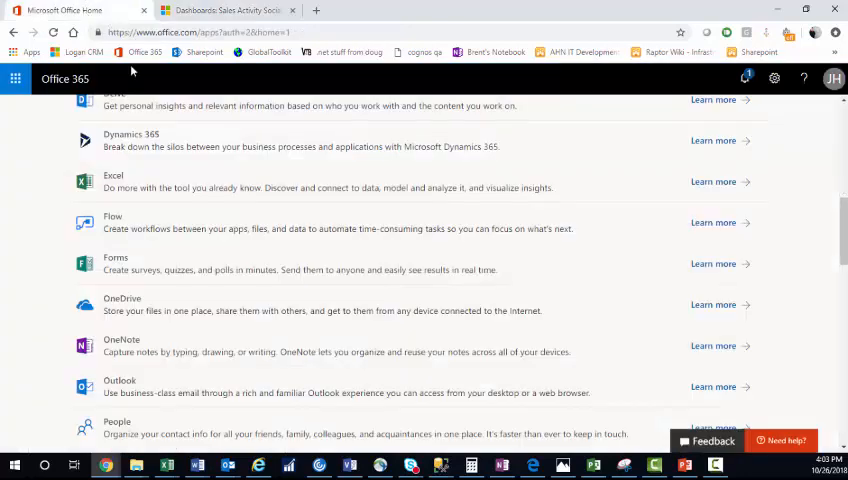
scroll(up, 3)
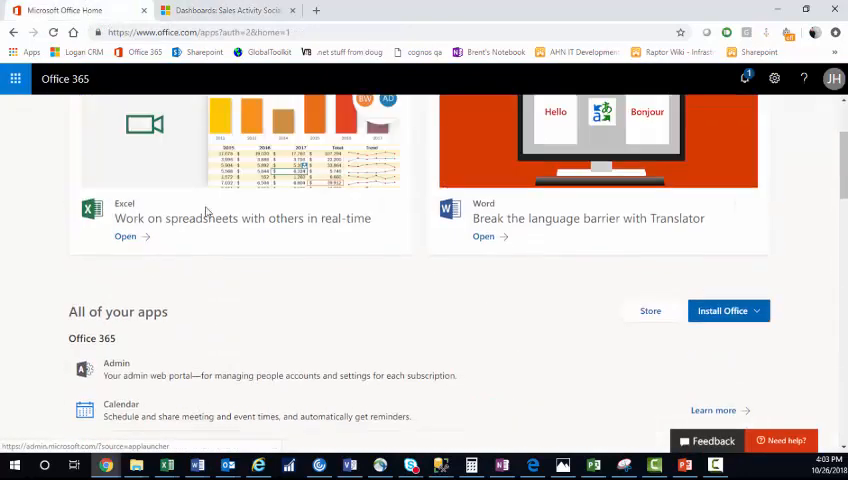
scroll(down, 3)
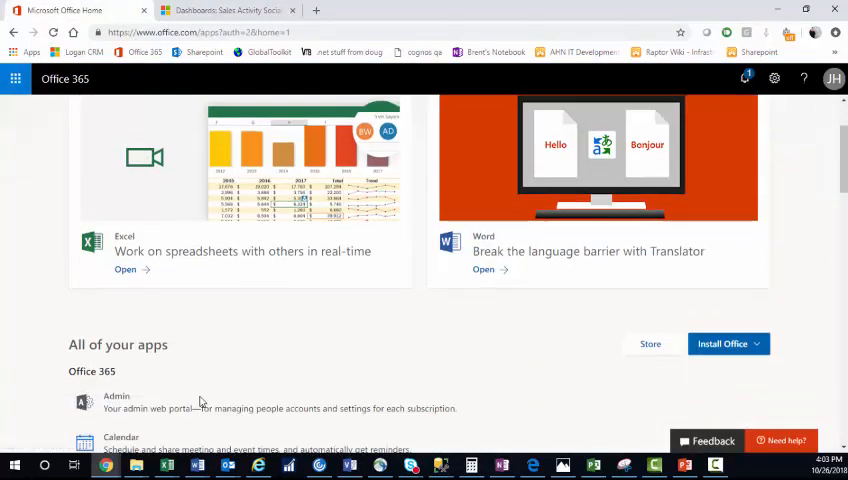
scroll(down, 3)
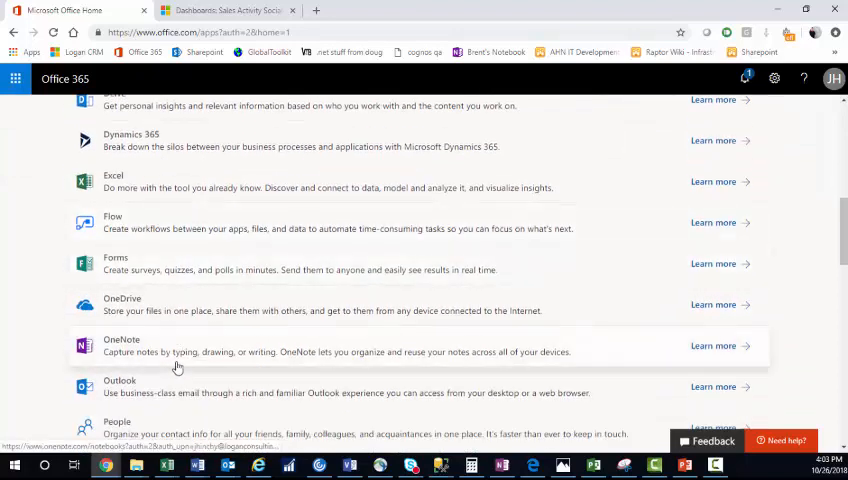
scroll(down, 3)
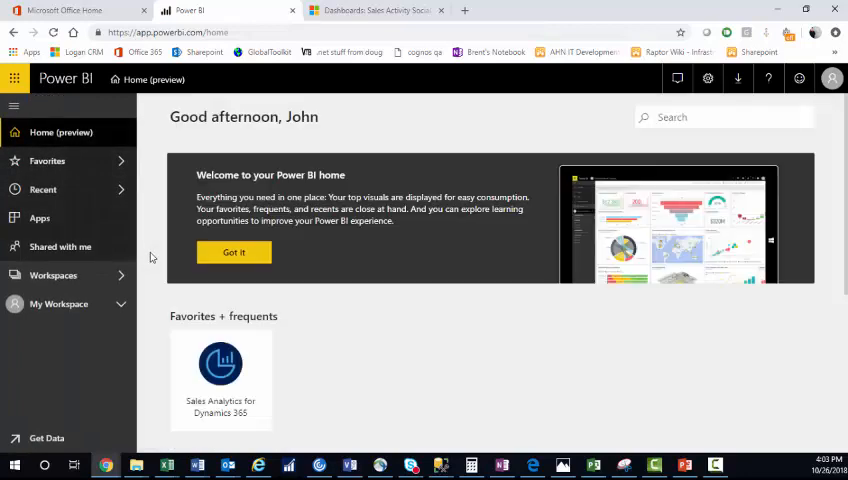
scroll(down, 3)
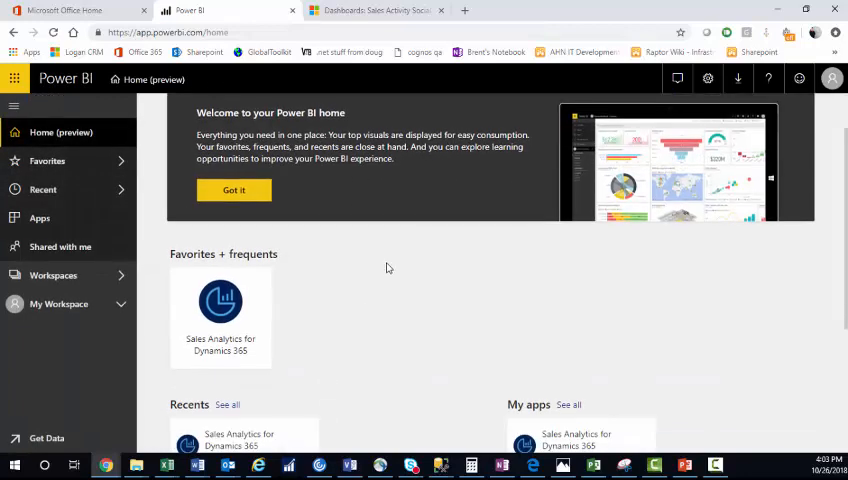
scroll(down, 3)
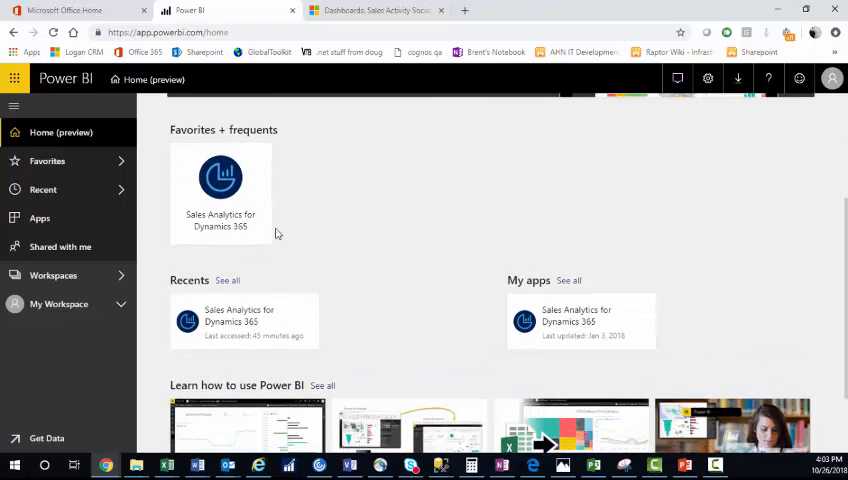
scroll(up, 3)
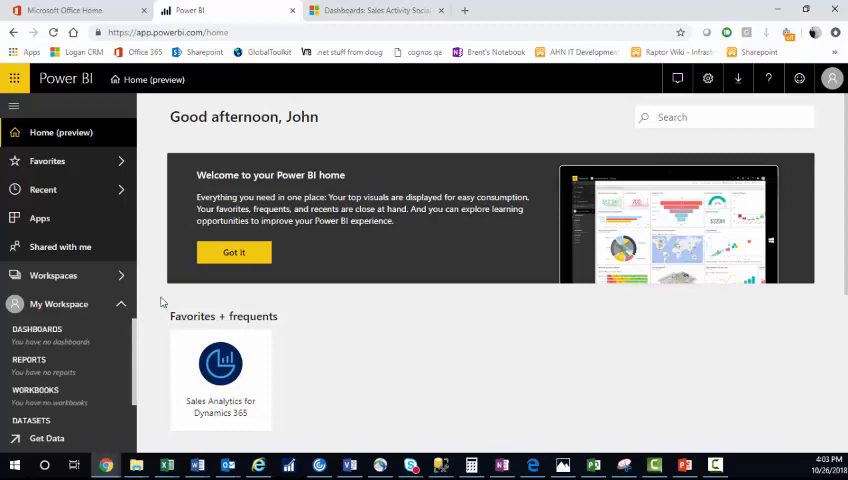
Open the My Workspace Get Data page with options to discover or create content.
click(47, 438)
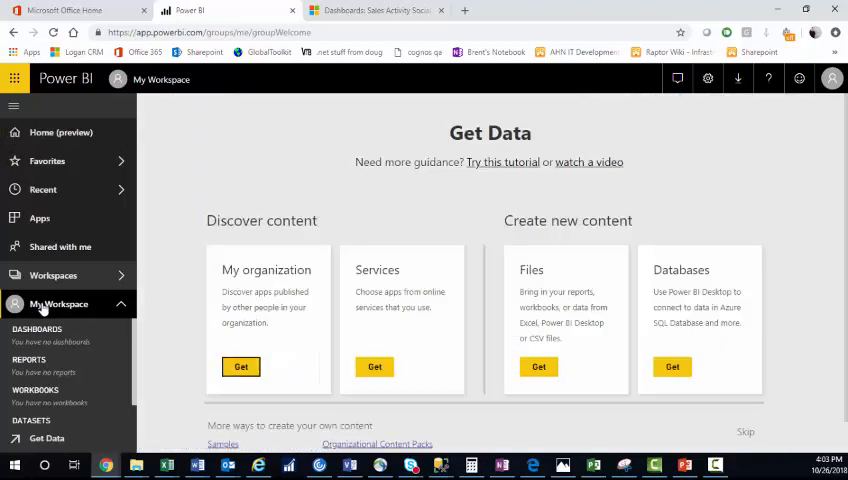
mouse_move(170, 238)
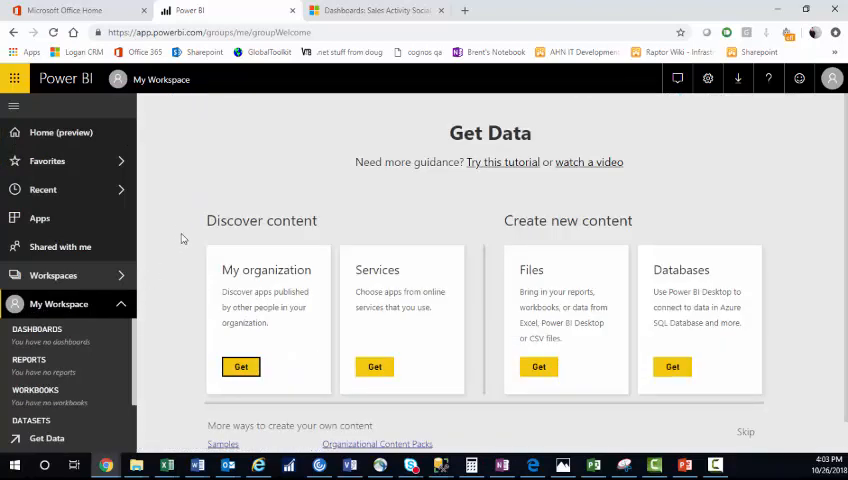
mouse_move(263, 183)
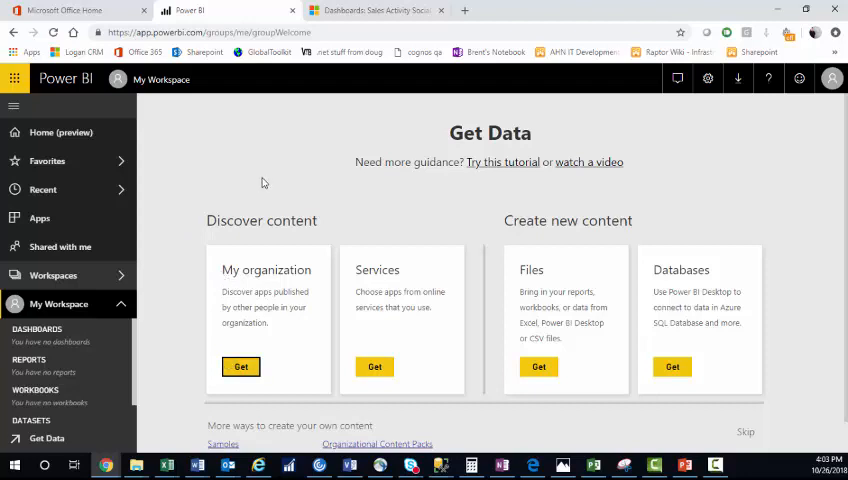
mouse_move(326, 382)
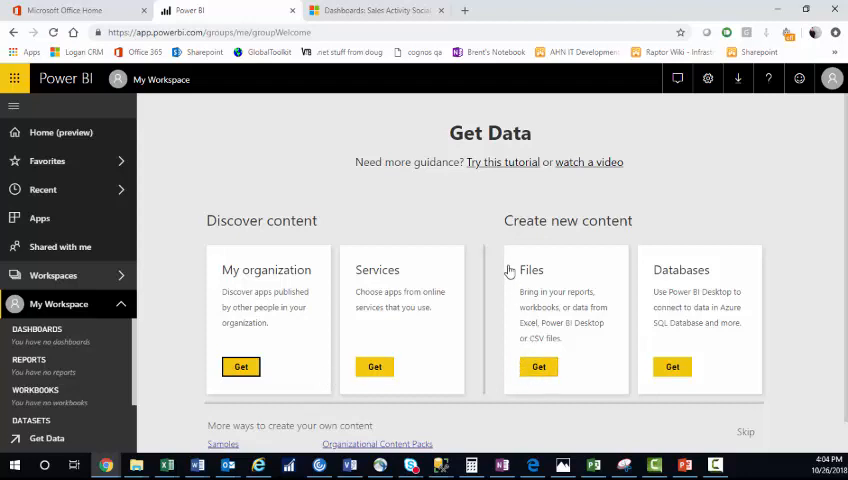
mouse_move(627, 322)
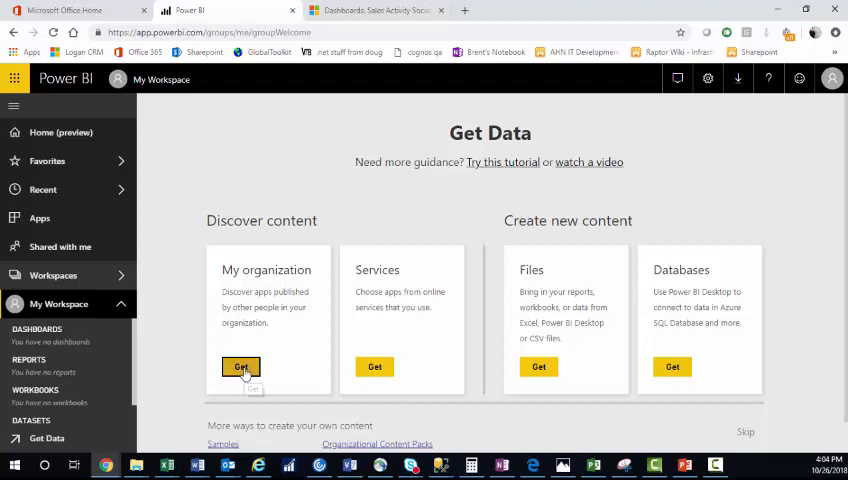
Browse from organizational apps to all apps and request Sales Analytics for Dynamics 365.
click(240, 366)
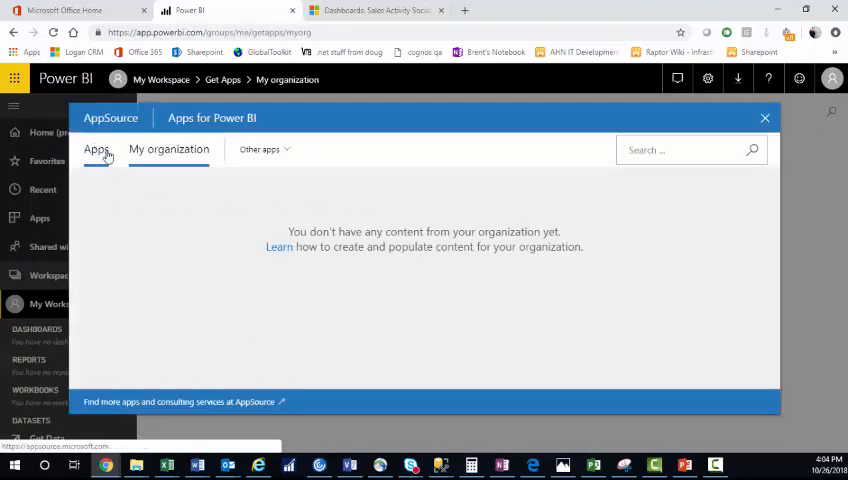
click(96, 149)
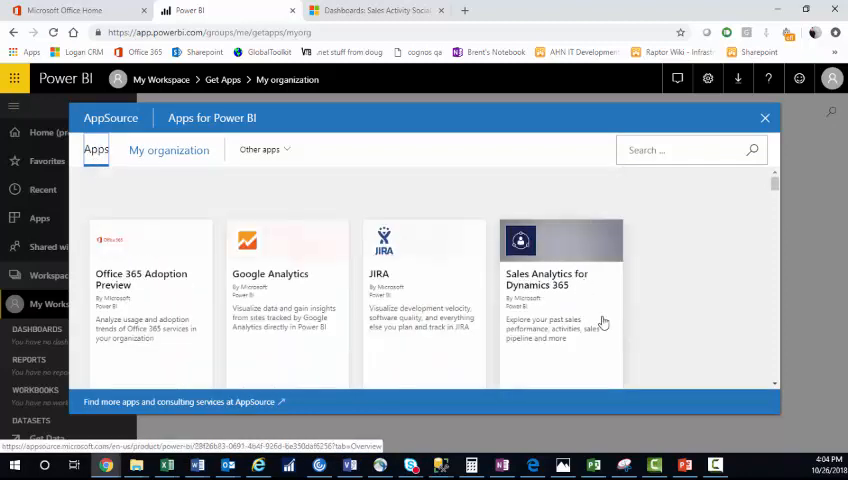
scroll(down, 3)
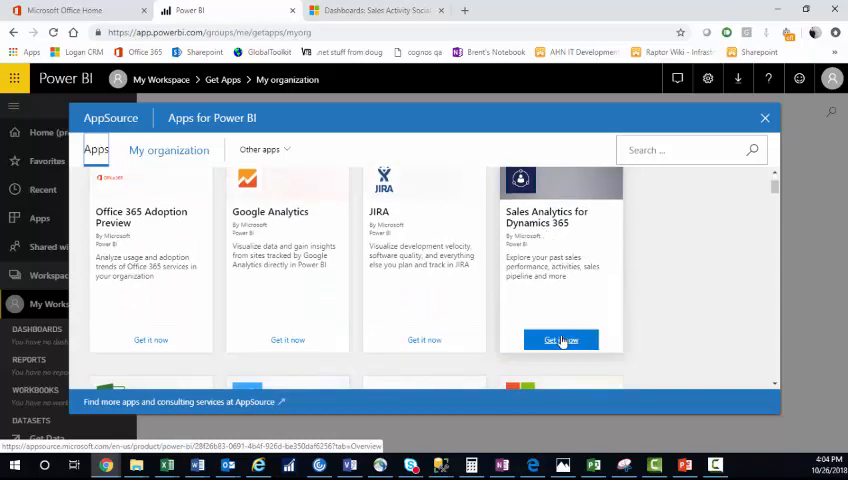
click(560, 340)
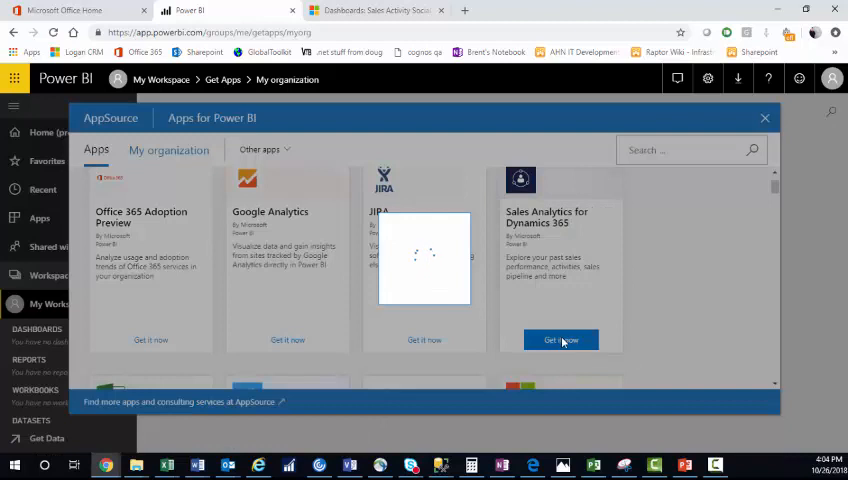
Connect Sales Analytics using the Dynamics 365 CRM URL and fiscal year end month 12.
click(561, 340)
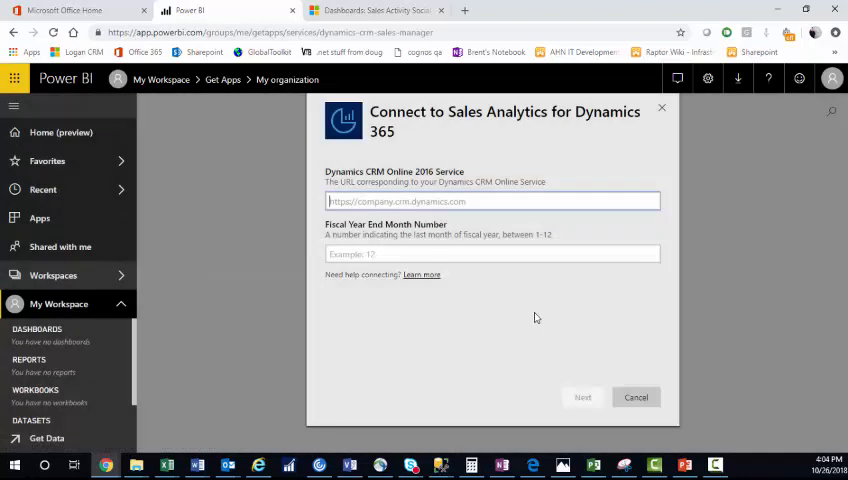
click(491, 201)
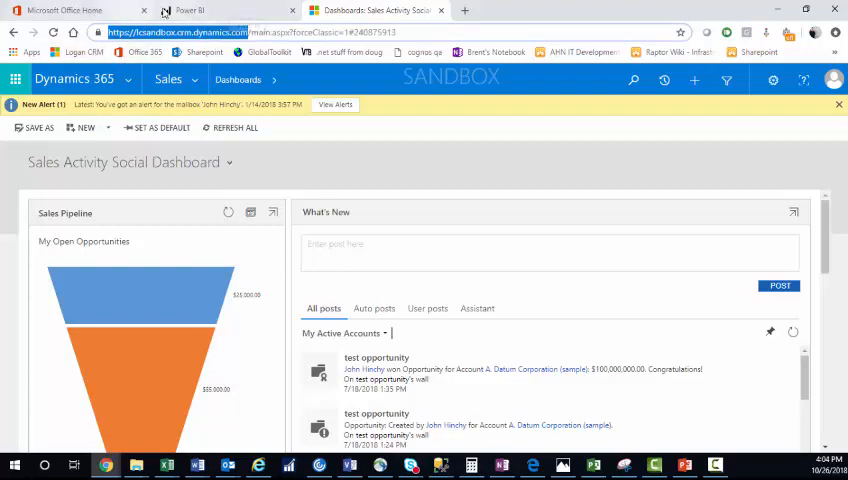
click(200, 10)
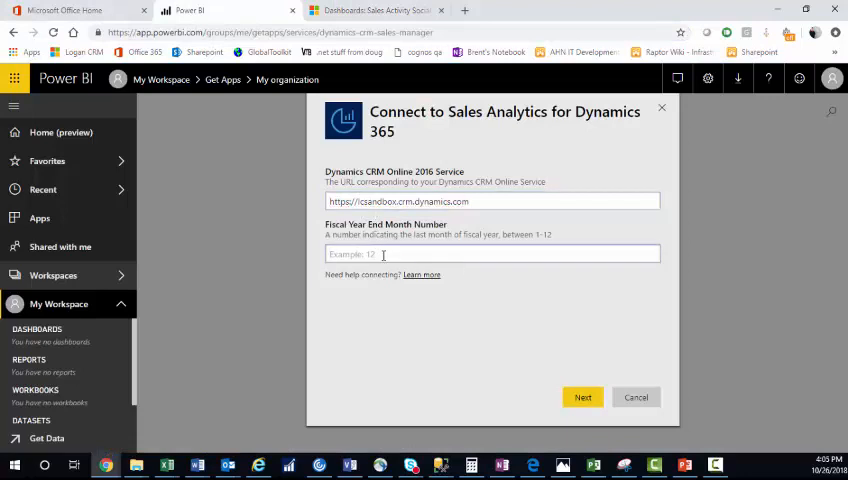
text(12)
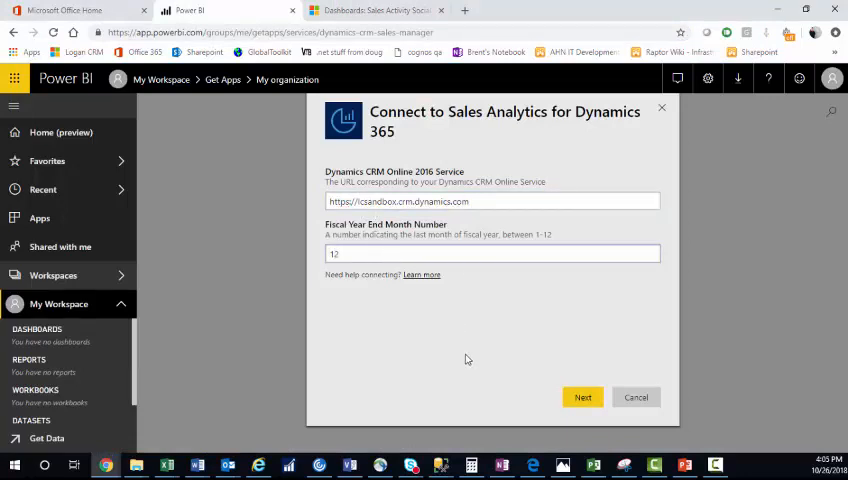
click(583, 397)
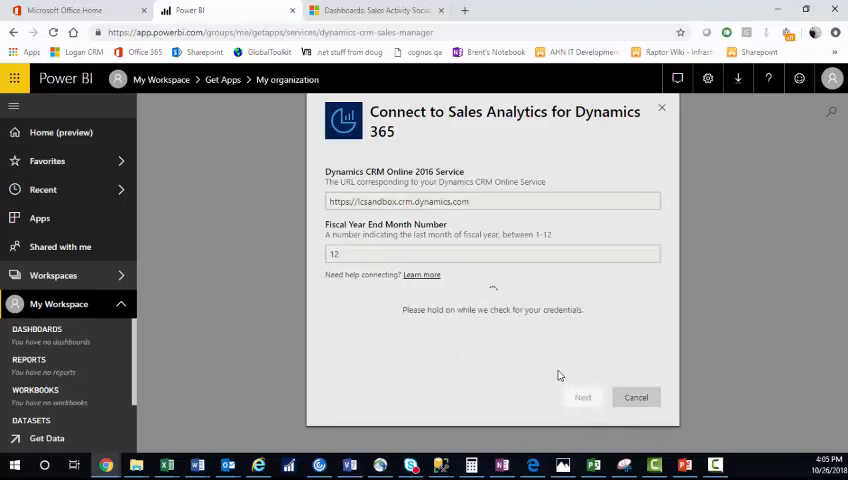
mouse_move(543, 374)
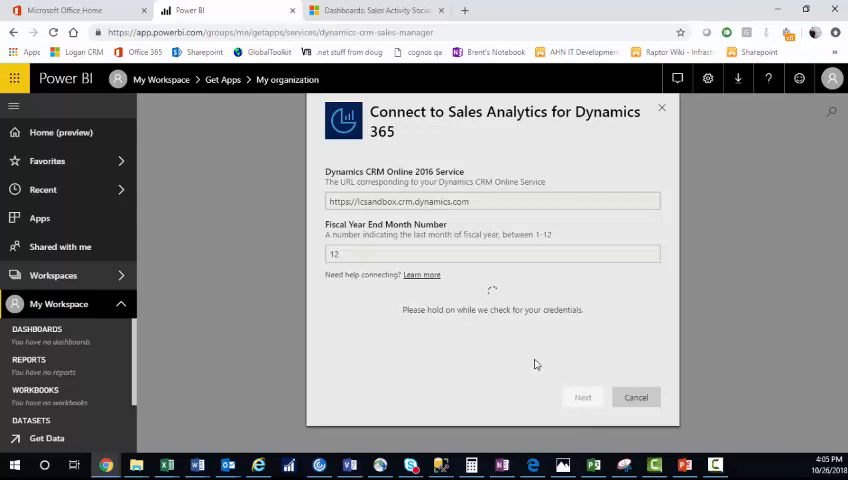
Complete sign-in so the app installs, then open the new Sales Analytics tile.
click(583, 397)
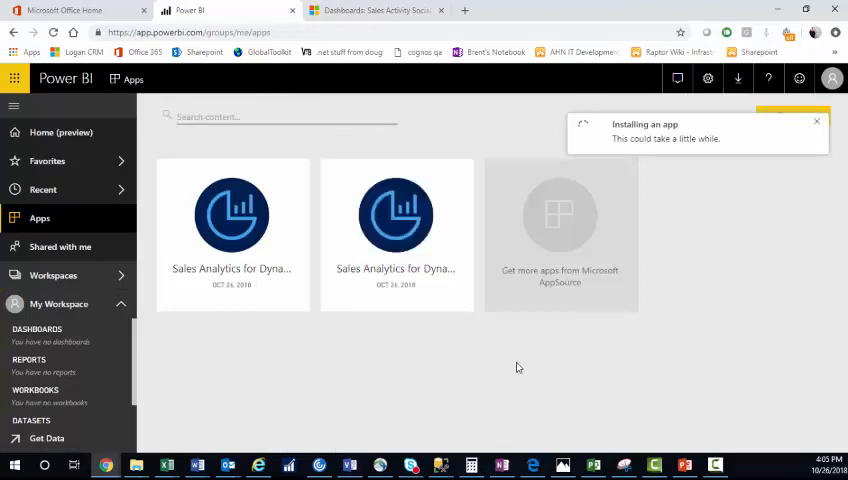
mouse_move(375, 230)
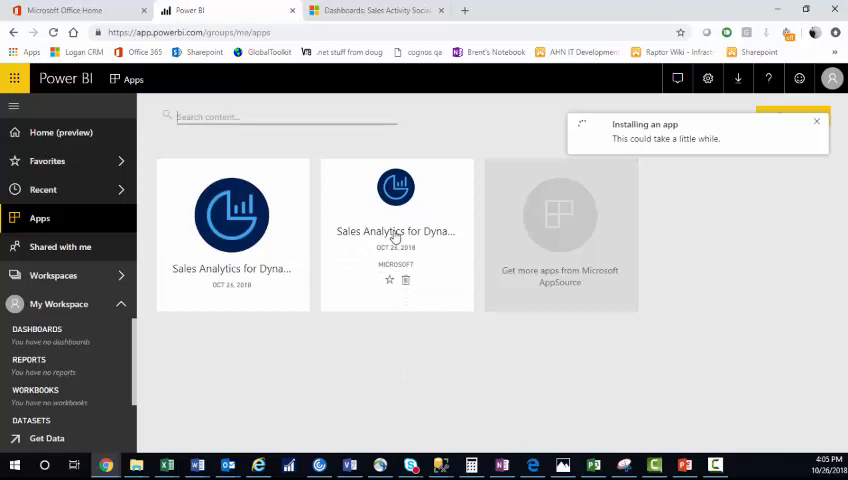
click(817, 121)
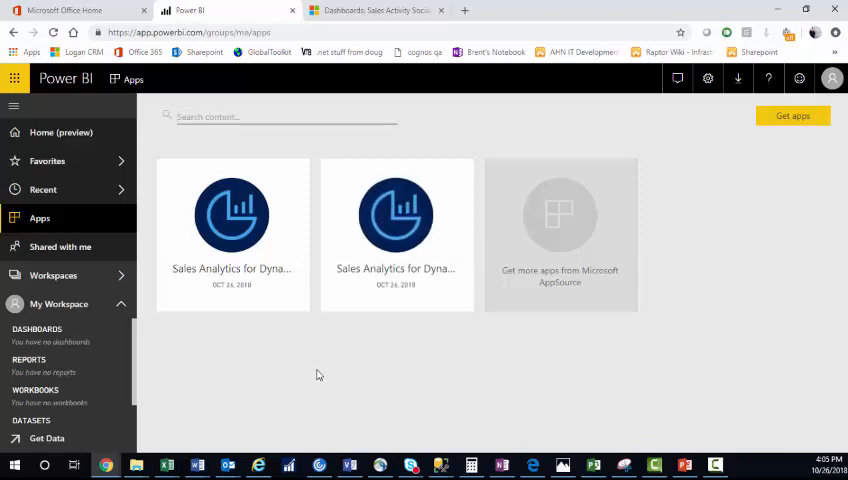
mouse_move(443, 368)
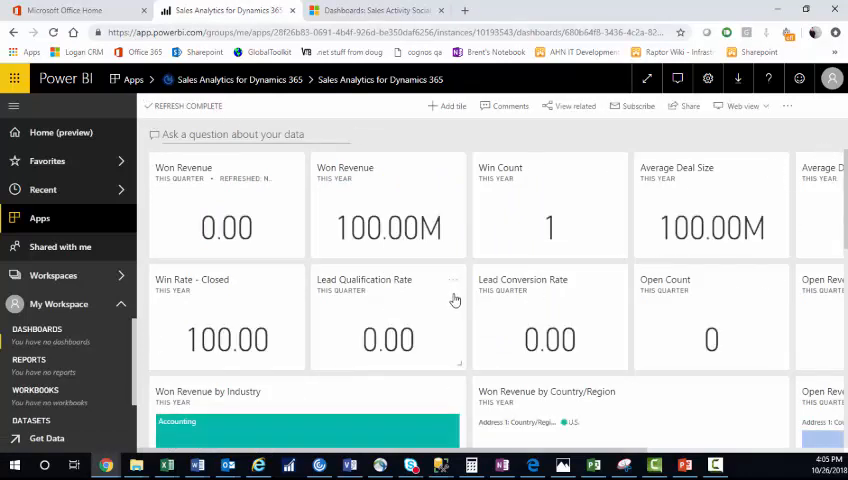
mouse_move(220, 202)
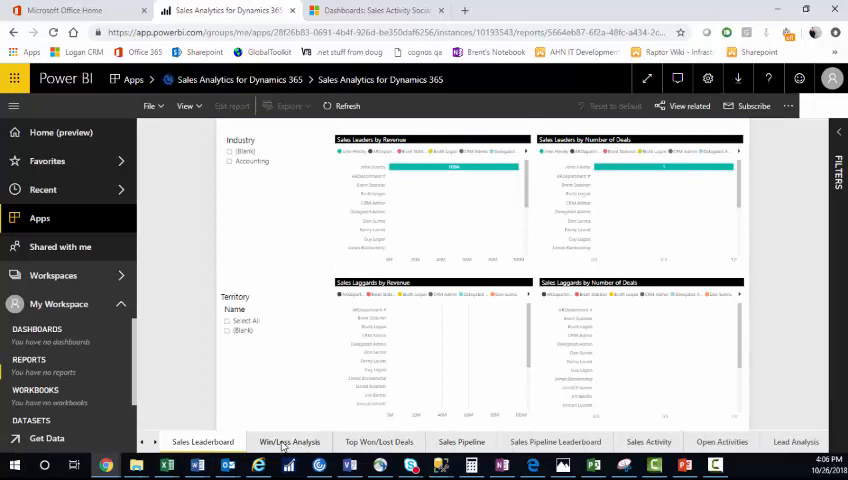
Step through the Top Won/Lost Deals, Sales Pipeline Leaderboard and Sales Activity report pages.
click(289, 441)
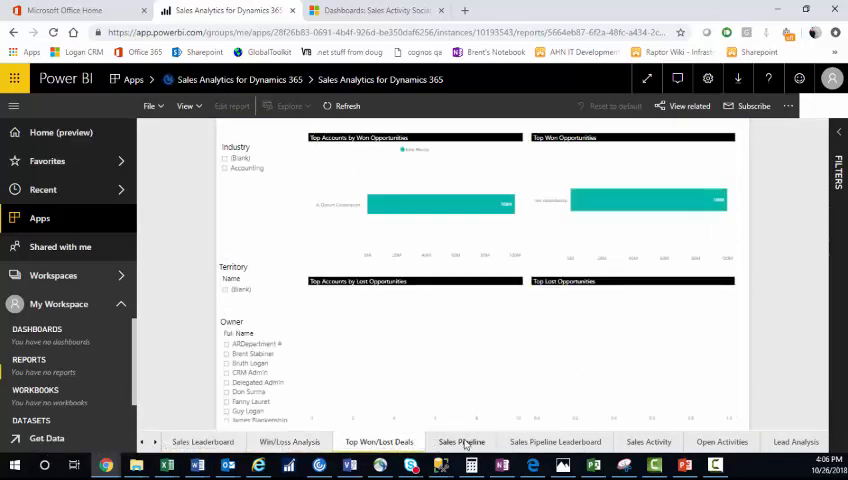
click(461, 441)
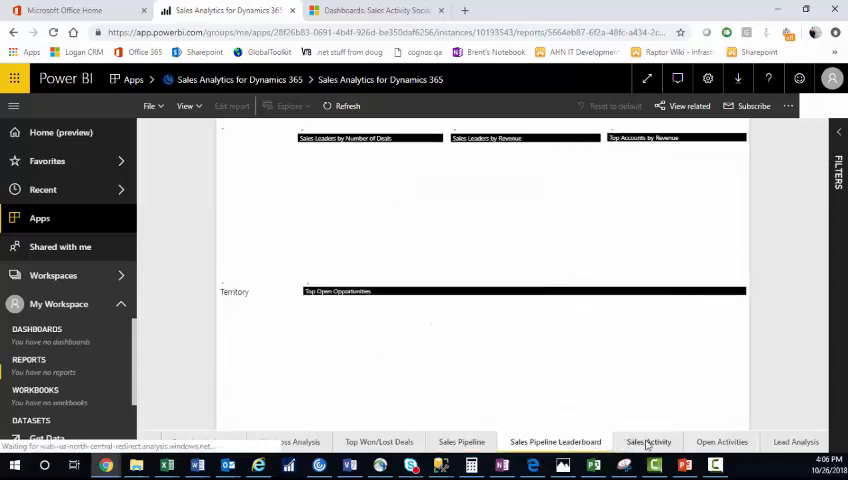
click(648, 441)
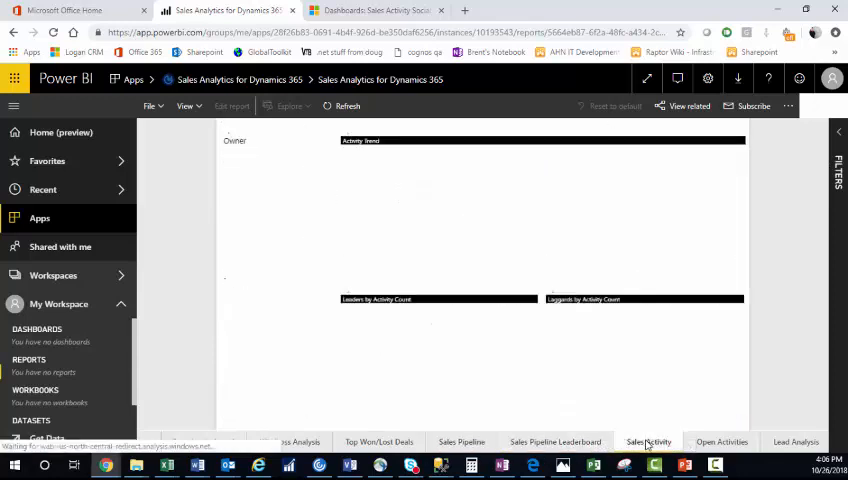